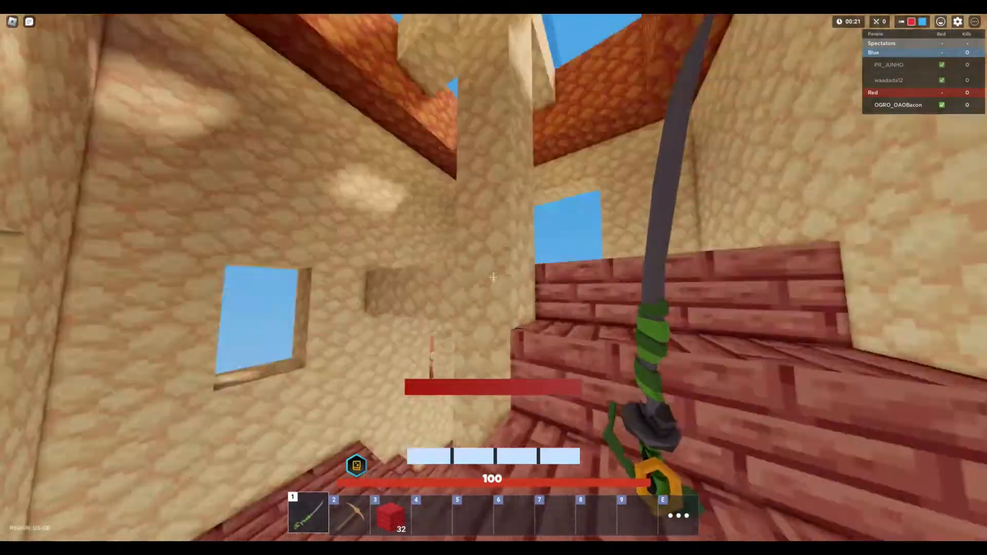
Step: Requeue for another BedWars match with Play Again after the Team Blue victory screen
key("3")
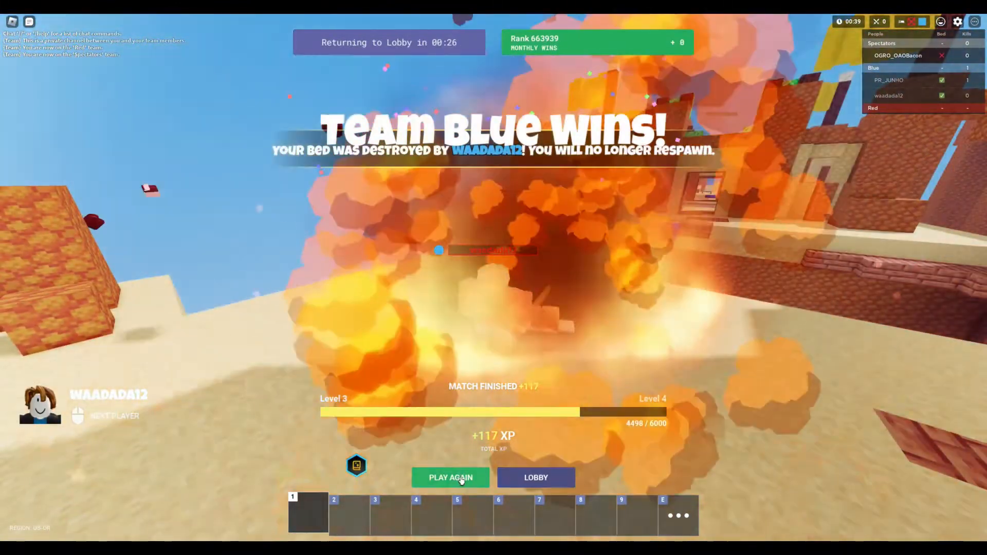
left_click(450, 477)
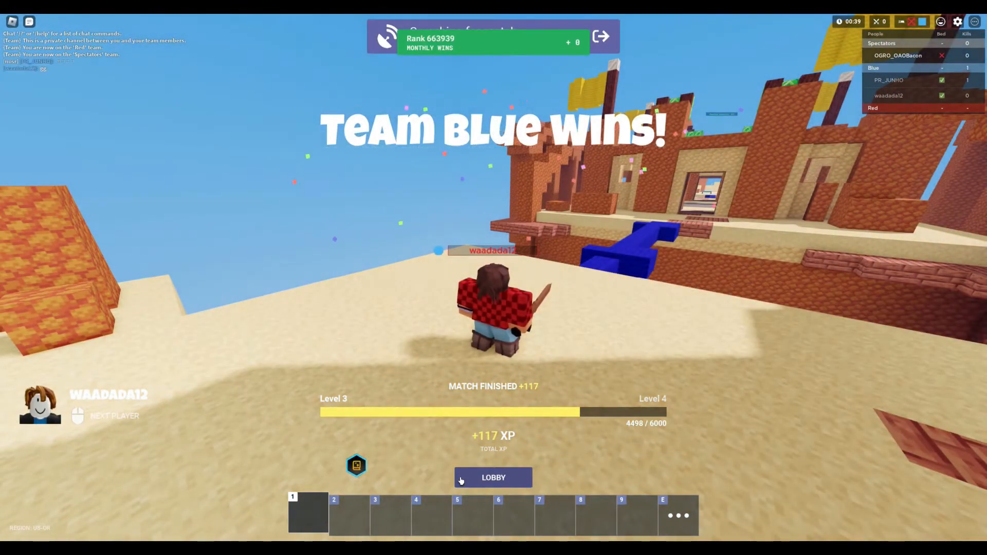